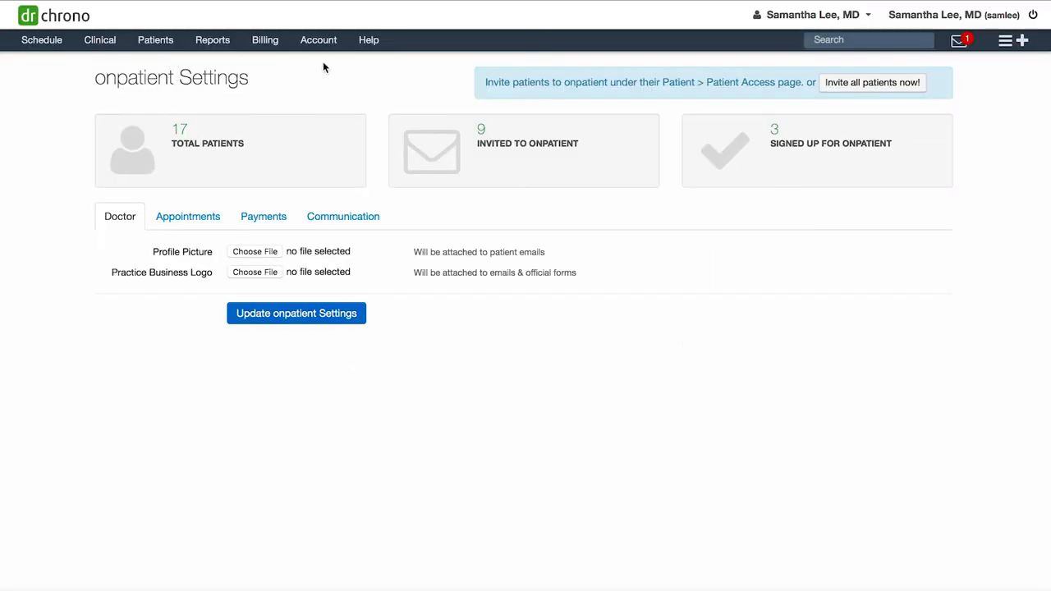
Review the onpatient Appointments and Payments tabs, then save with Update onpatient Settings.
click(319, 39)
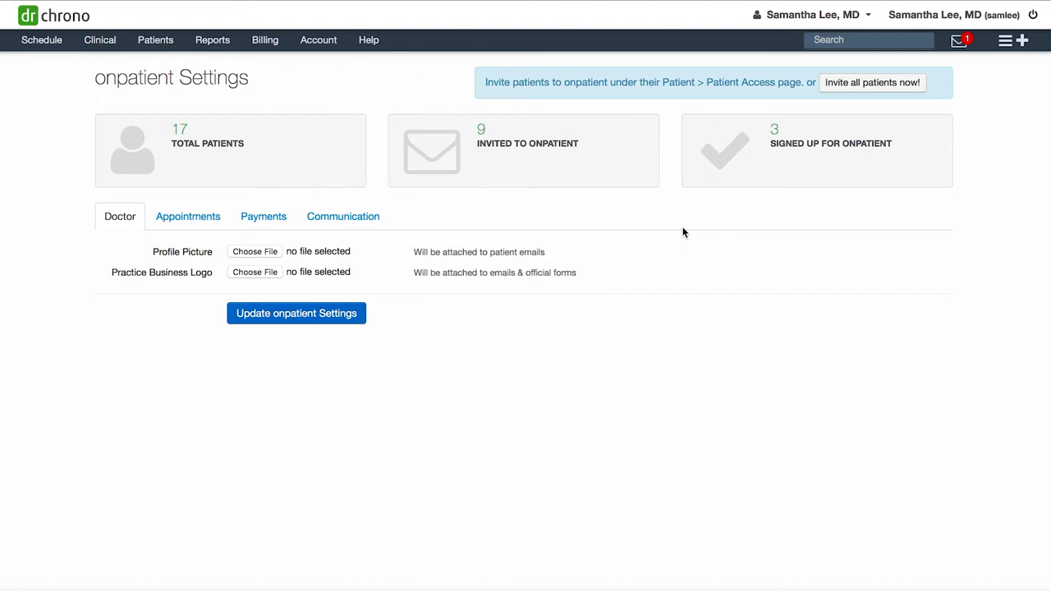
mouse_move(256, 255)
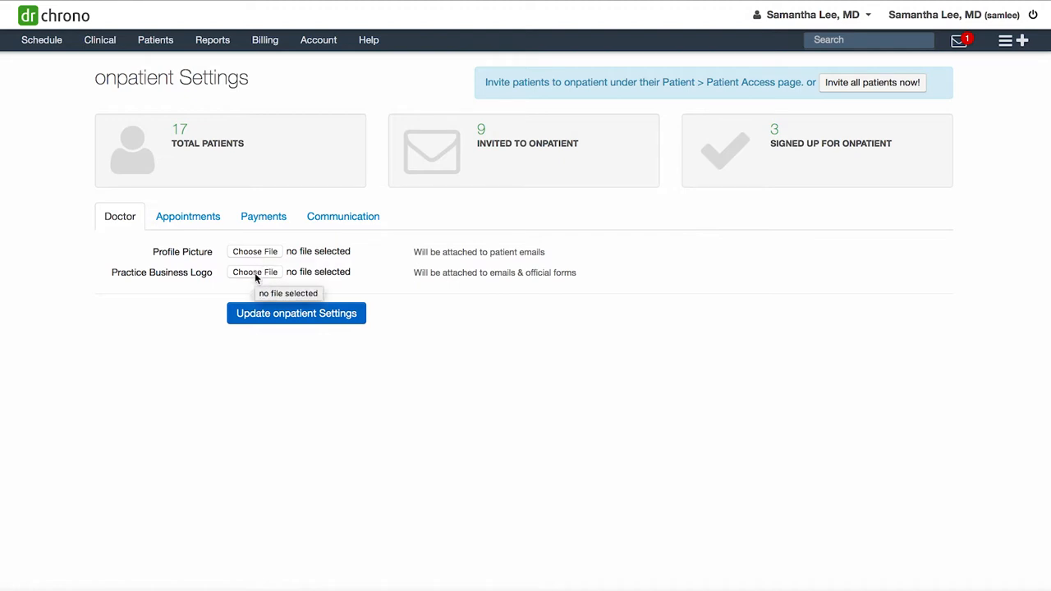
click(187, 216)
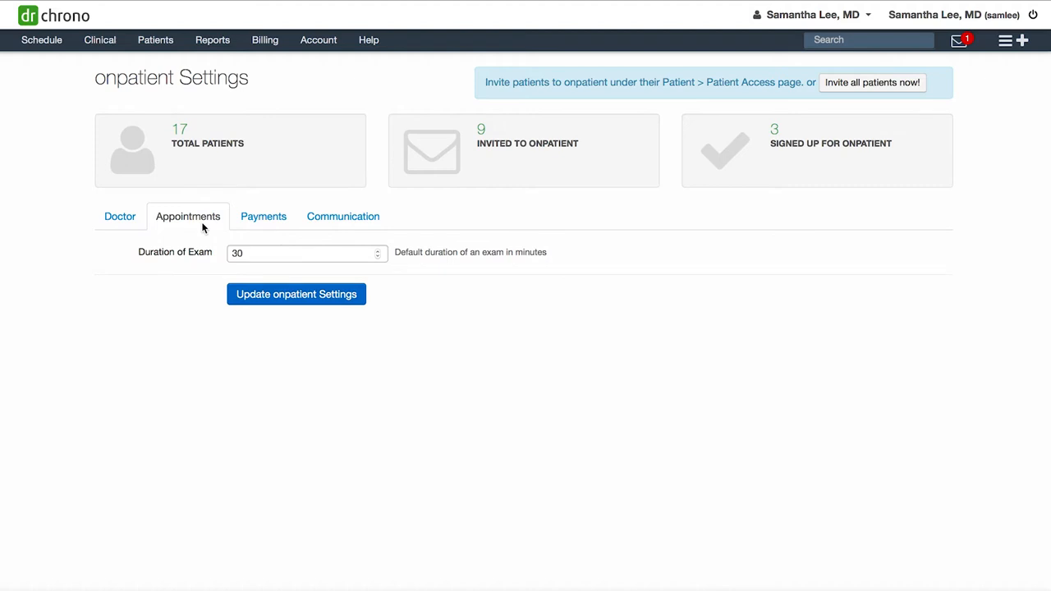
click(263, 216)
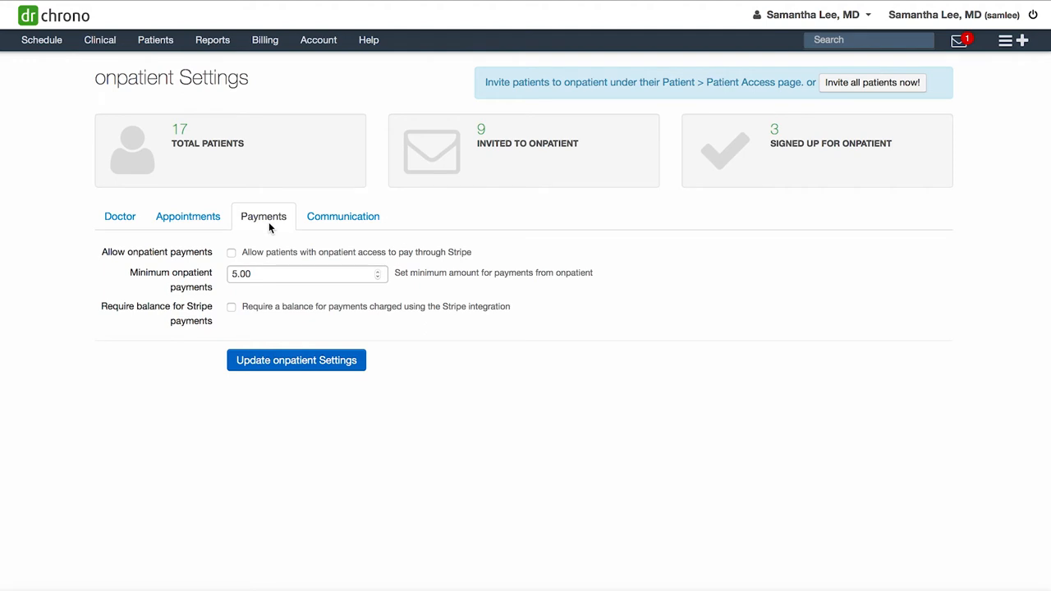
mouse_move(231, 322)
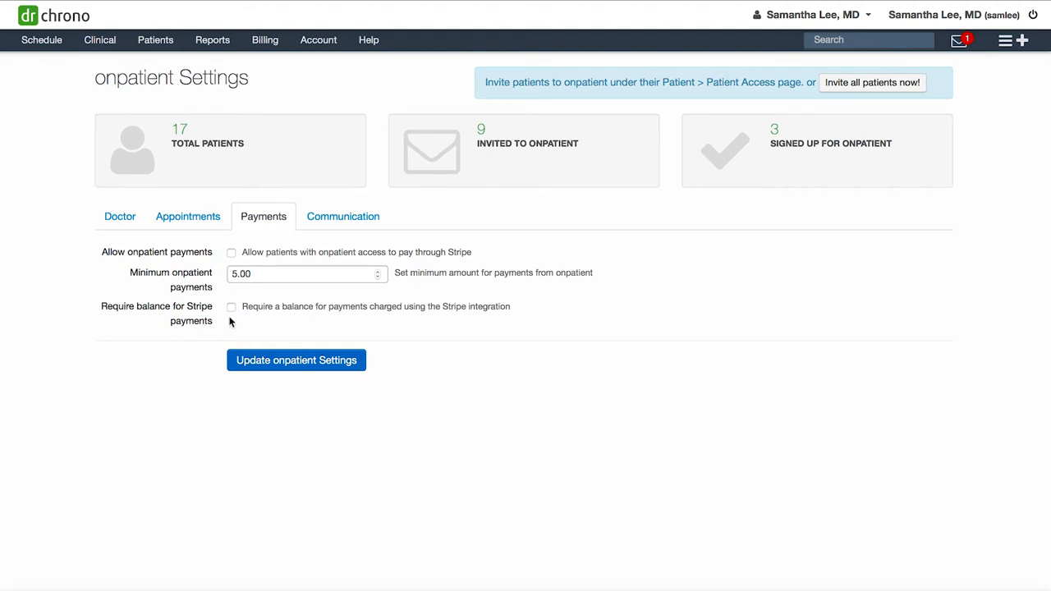
mouse_move(237, 320)
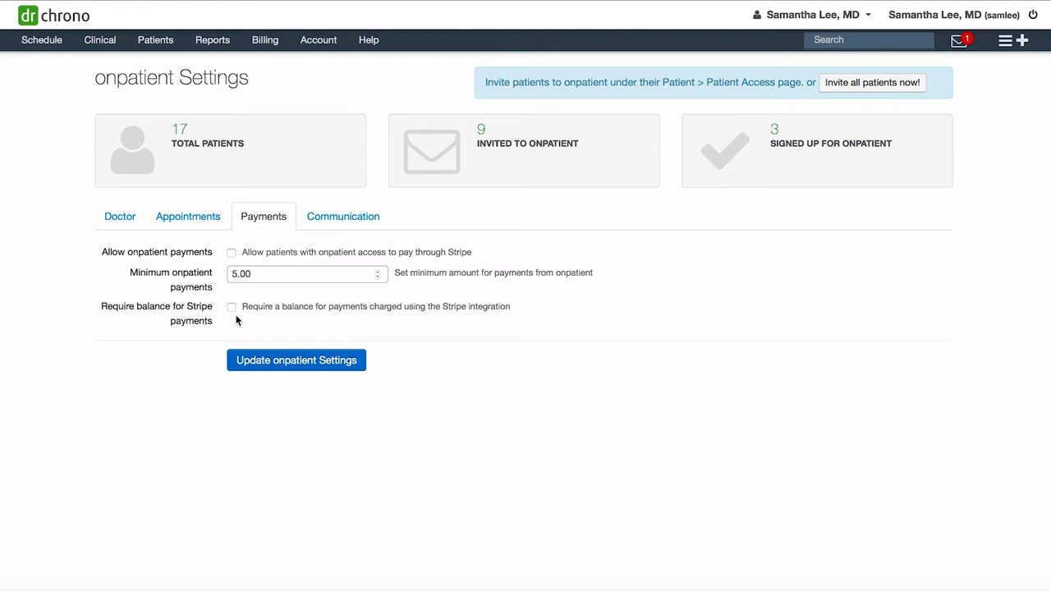
mouse_move(312, 365)
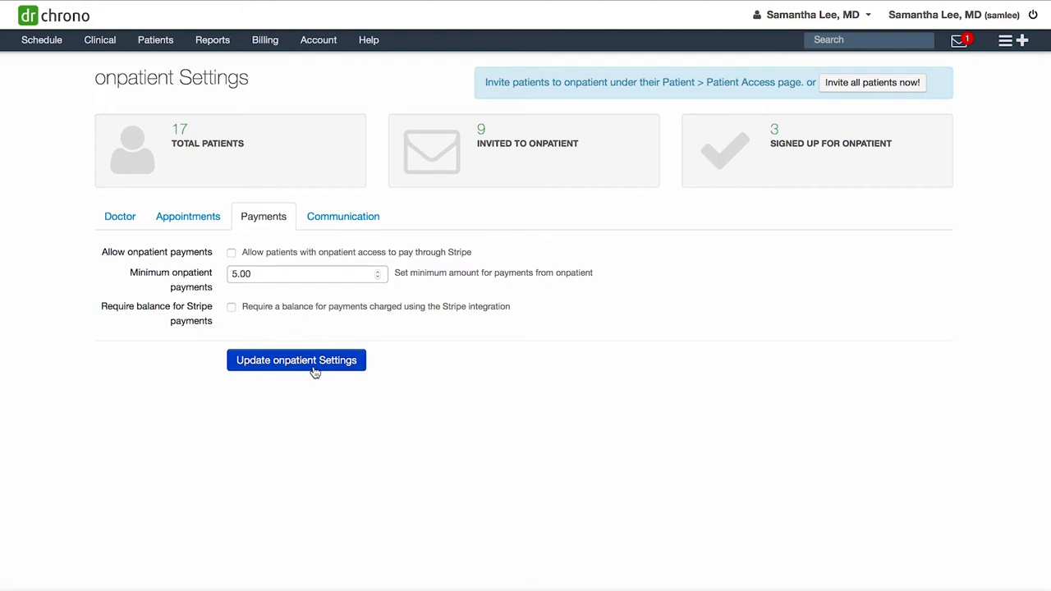
click(342, 216)
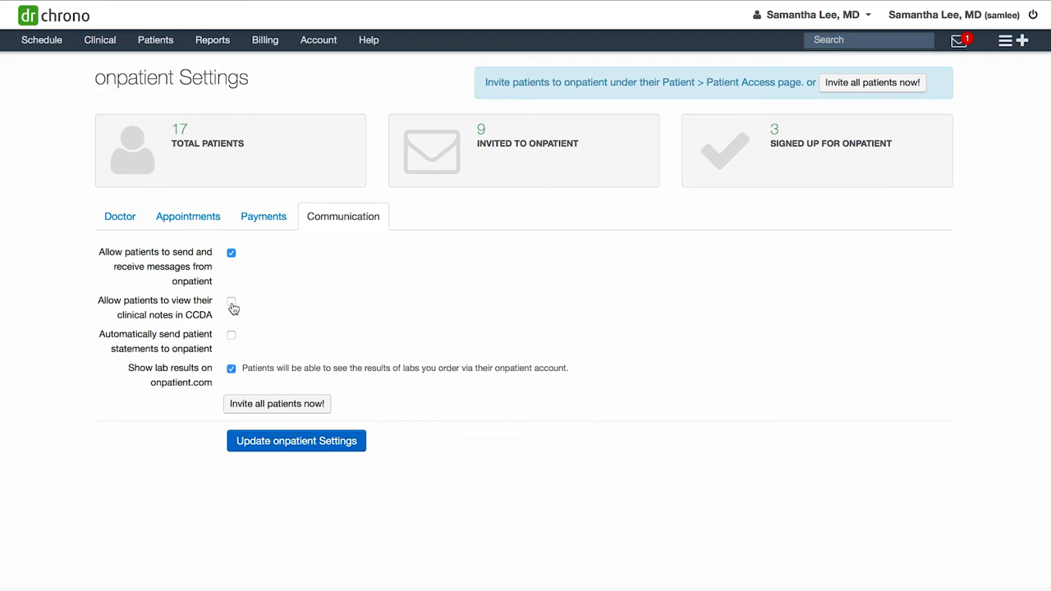
mouse_move(233, 333)
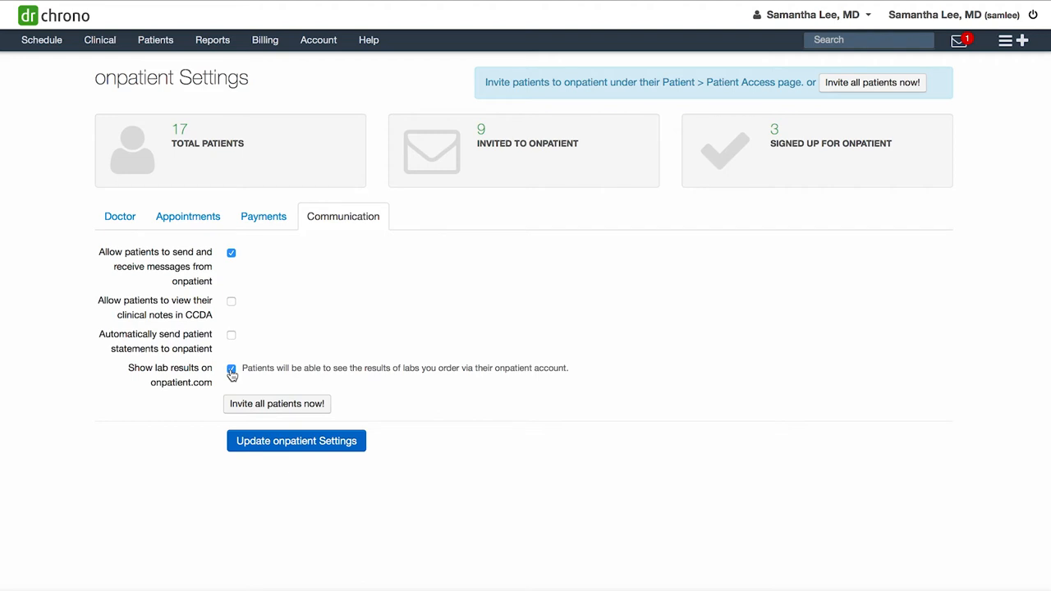
mouse_move(827, 290)
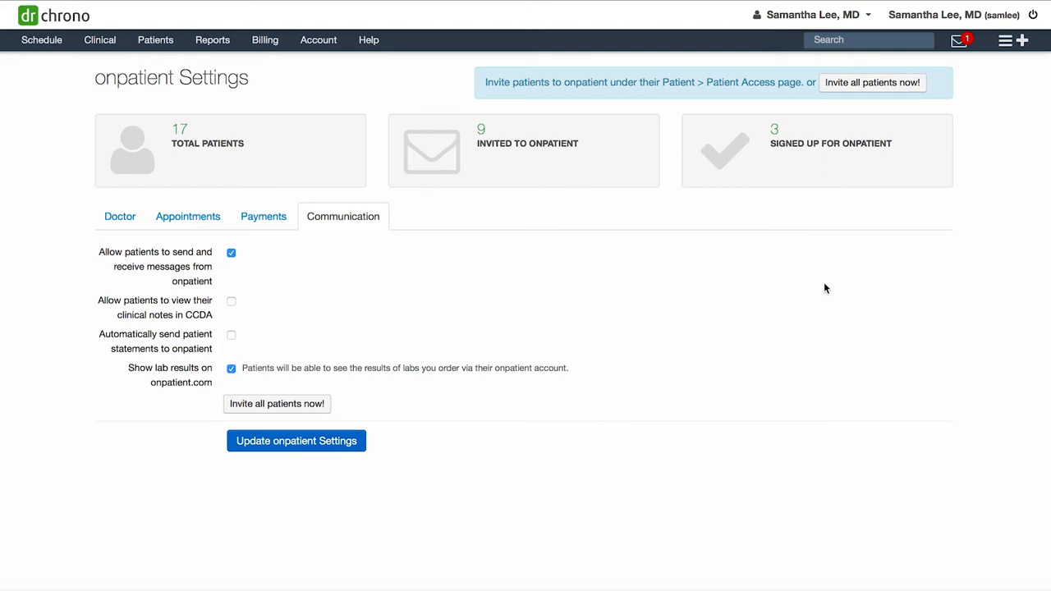
mouse_move(828, 273)
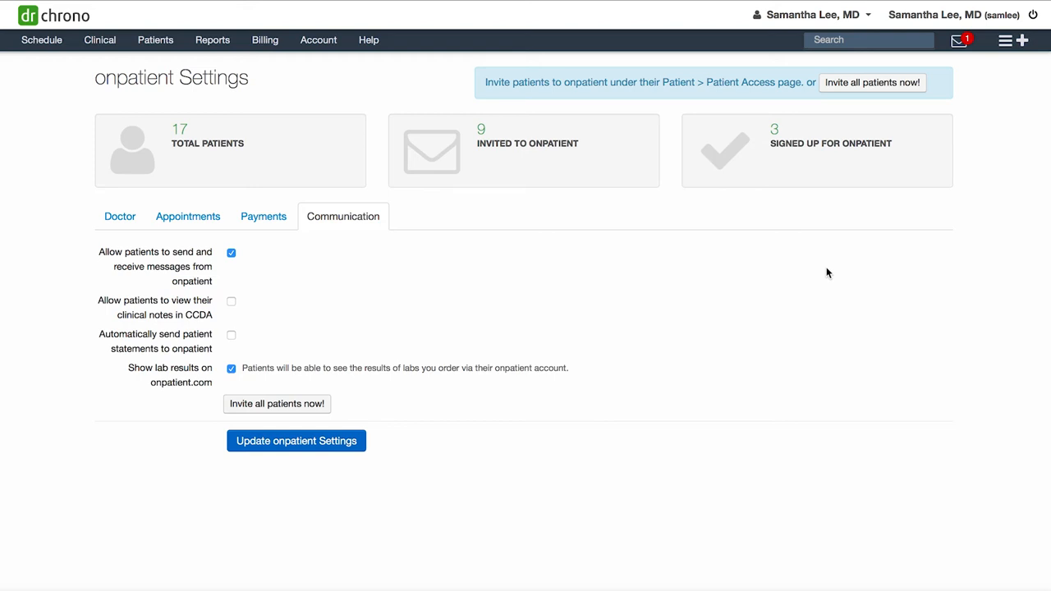
mouse_move(872, 82)
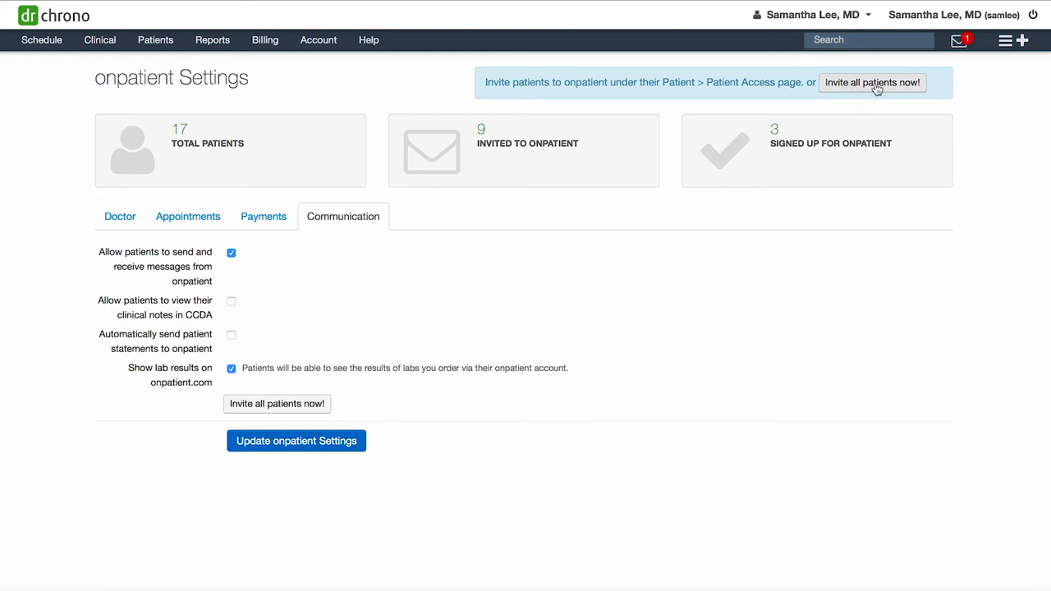
Invite all patients to onpatient with 'Invite all patients now!'.
click(119, 217)
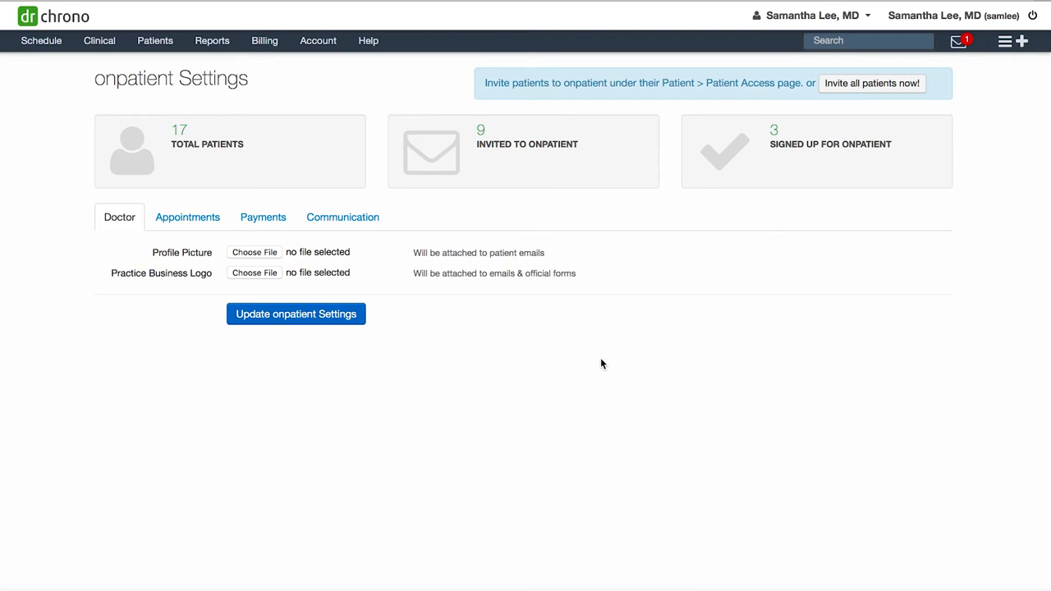
Open the onpatient check-in forms from Clinical and make First Name required.
click(99, 41)
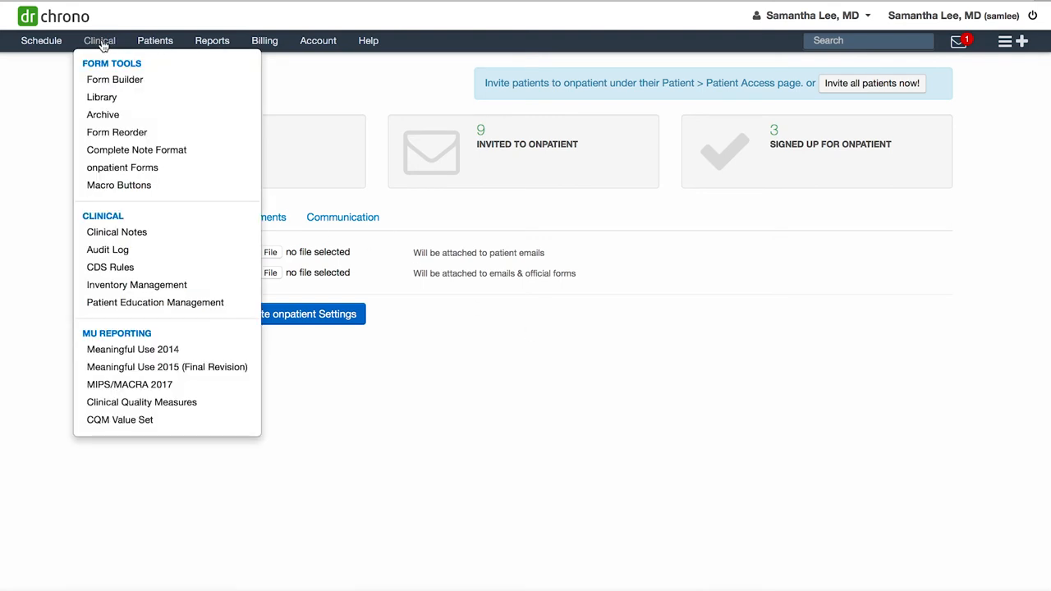
mouse_move(123, 167)
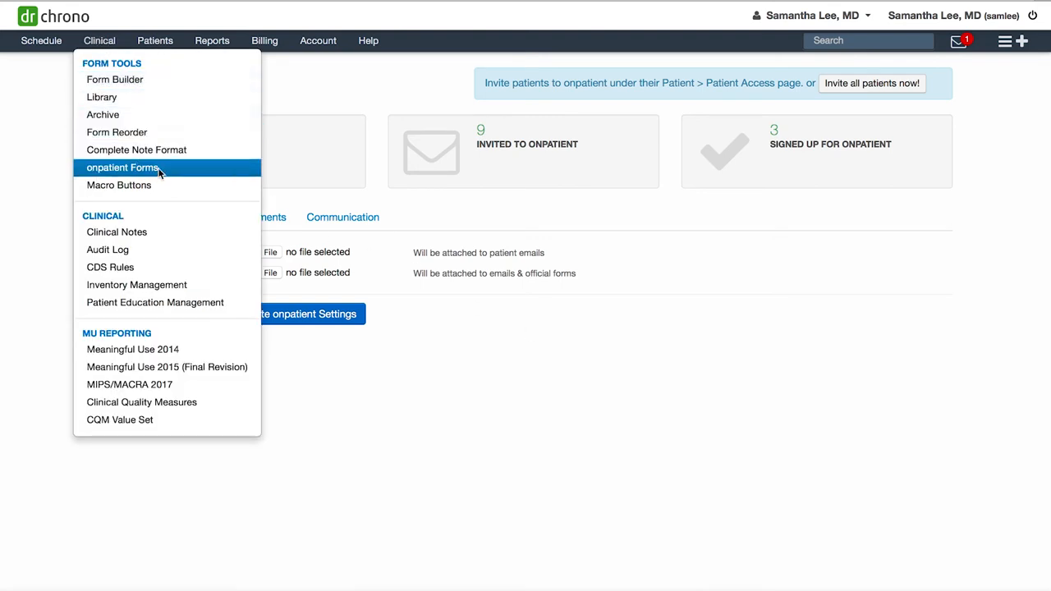
click(122, 168)
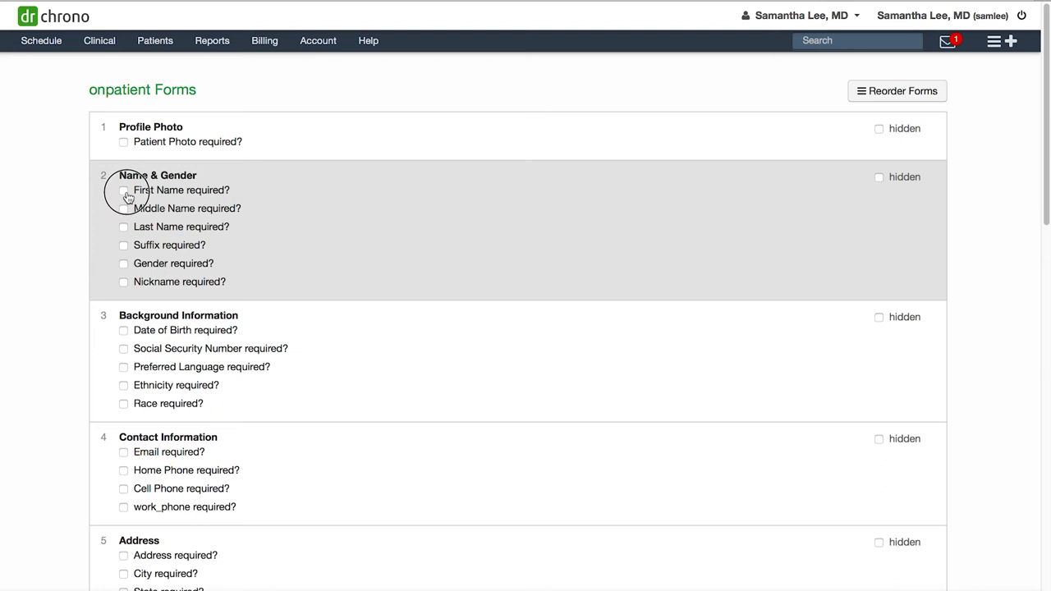
click(123, 189)
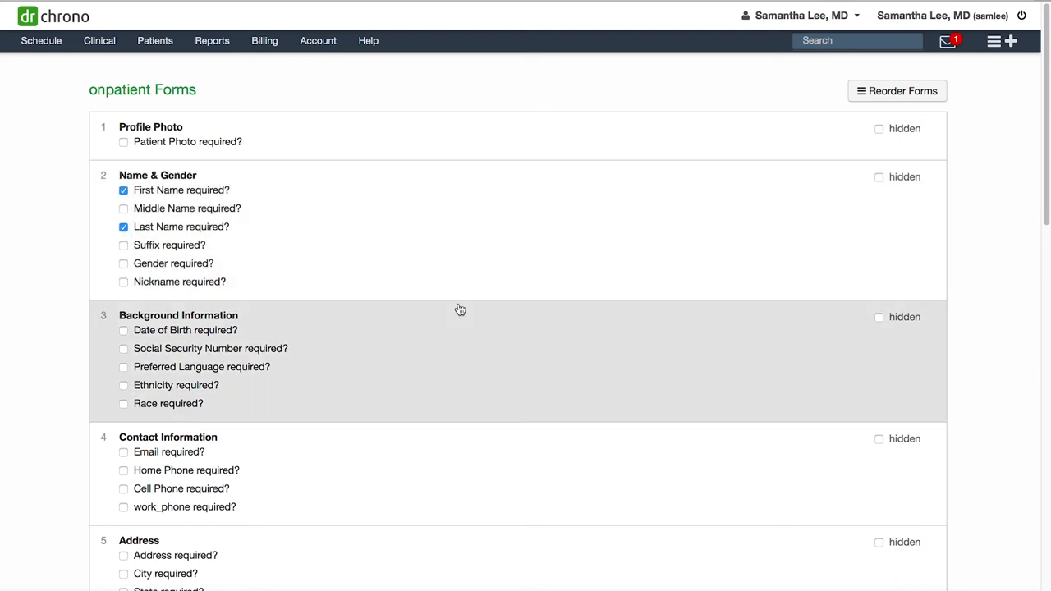
Scroll through the form sections and change the insurance section's hidden setting.
scroll(down, 3)
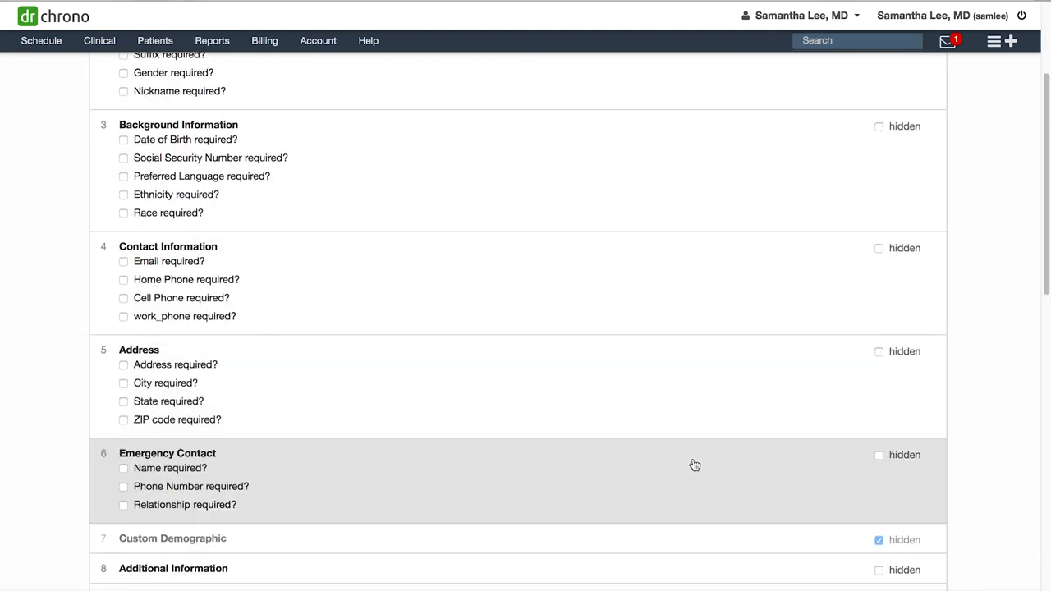
scroll(down, 3)
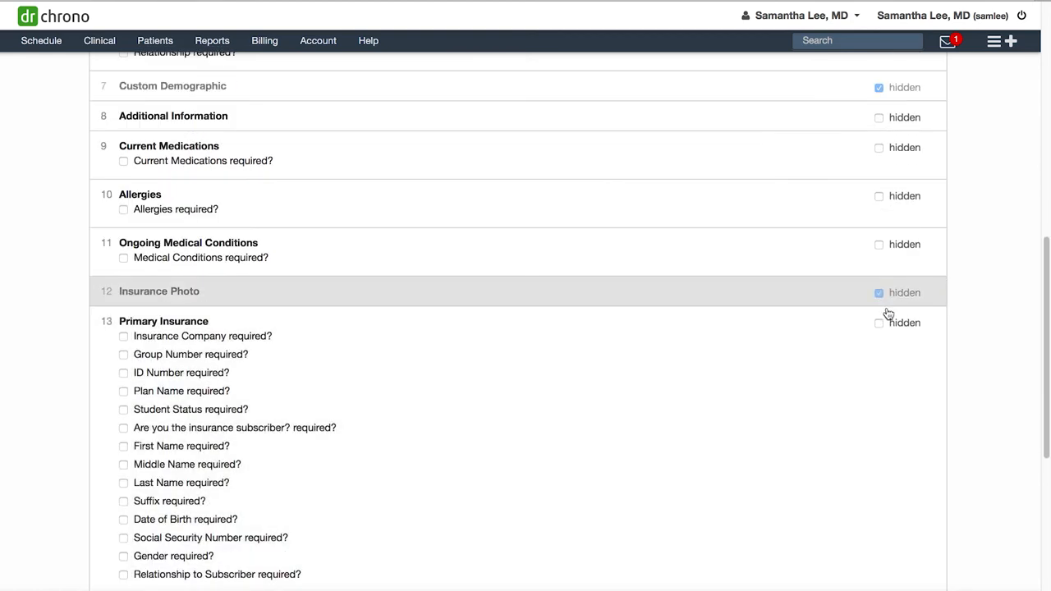
scroll(down, 3)
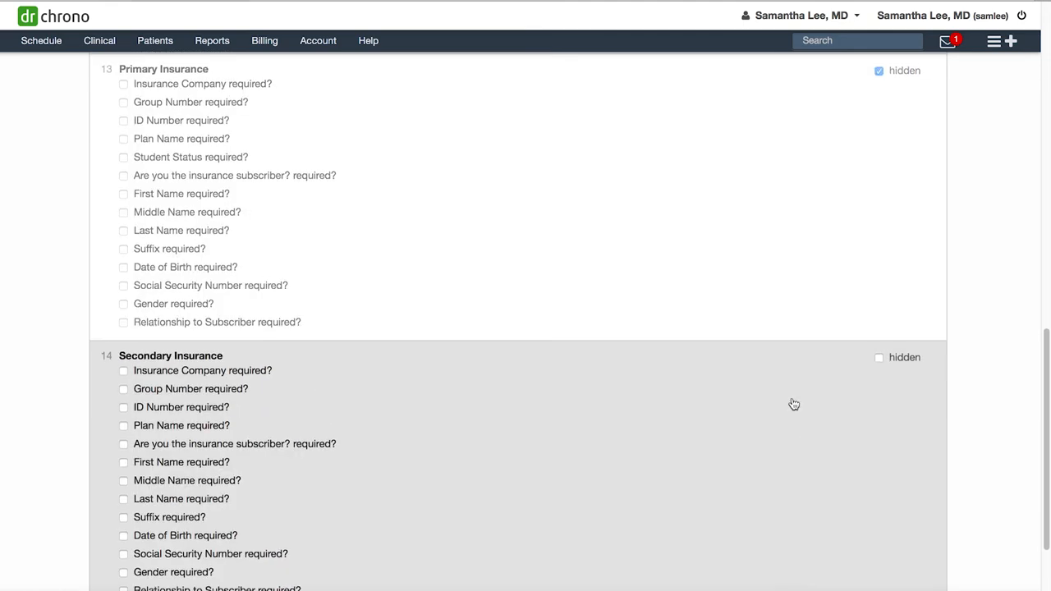
click(880, 357)
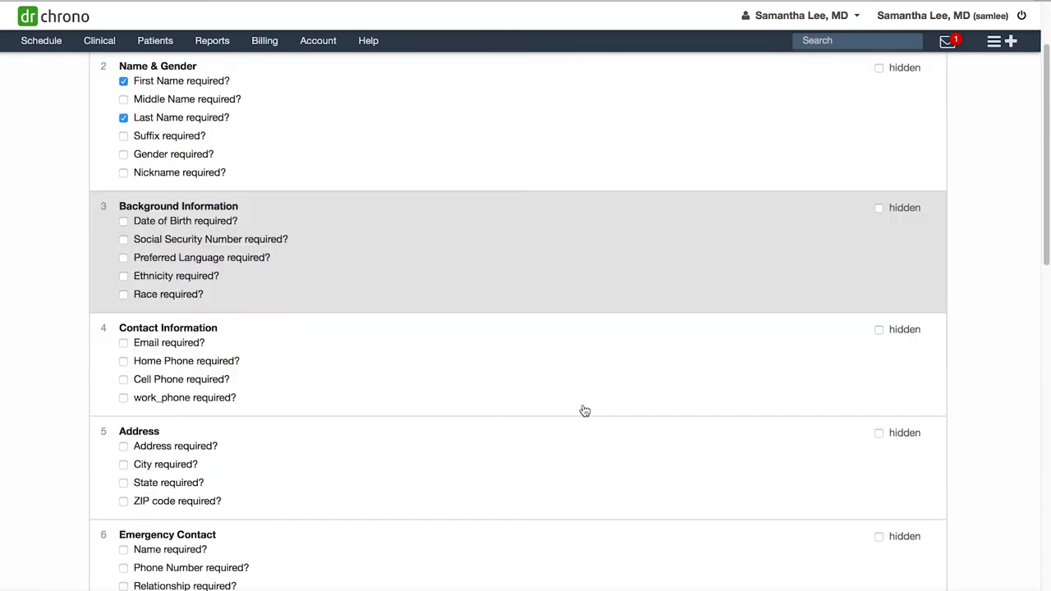
scroll(down, 3)
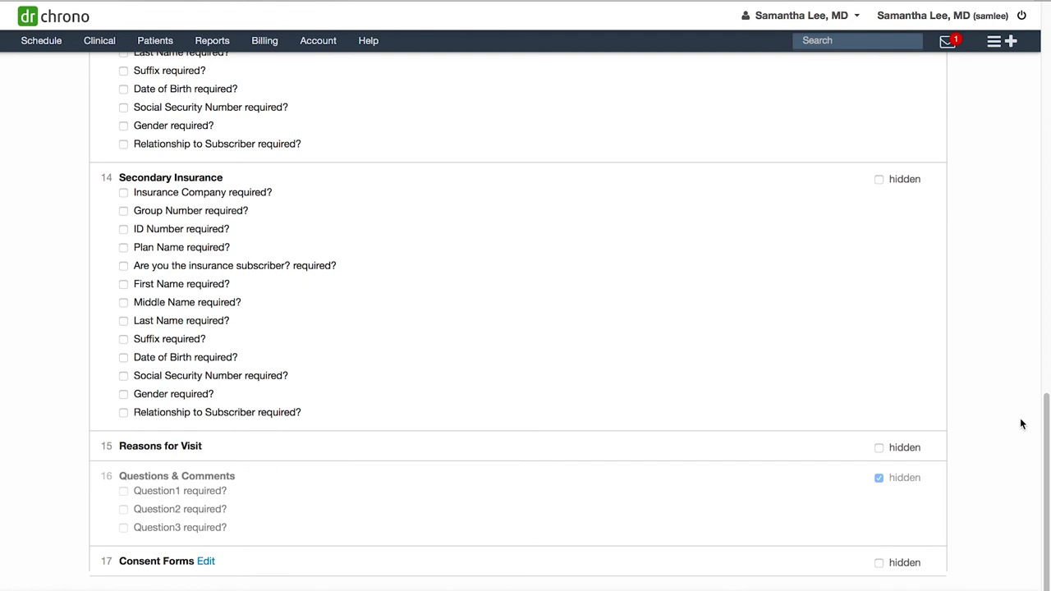
scroll(up, 3)
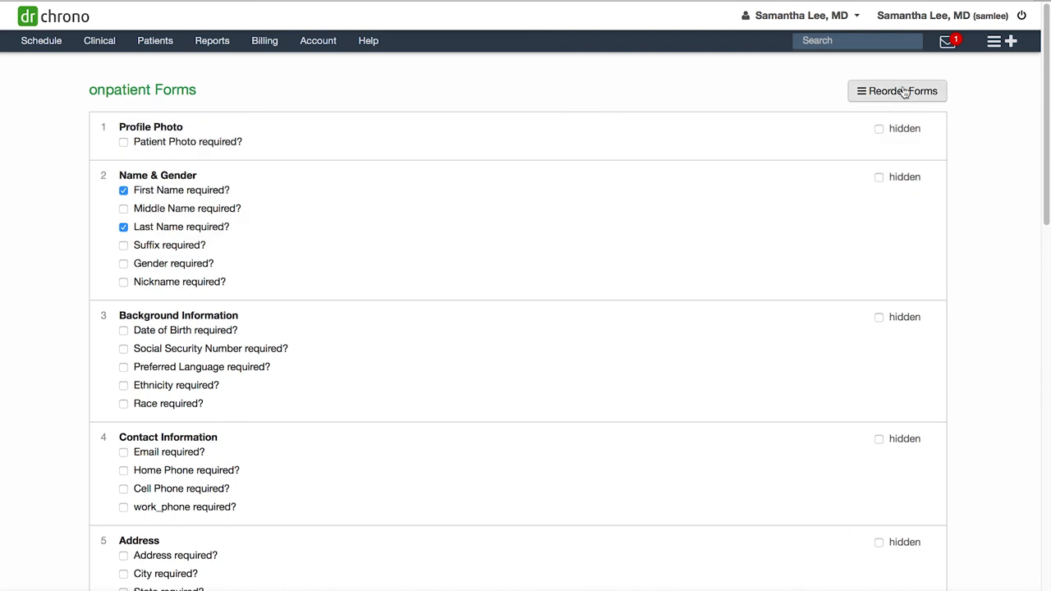
mouse_move(702, 128)
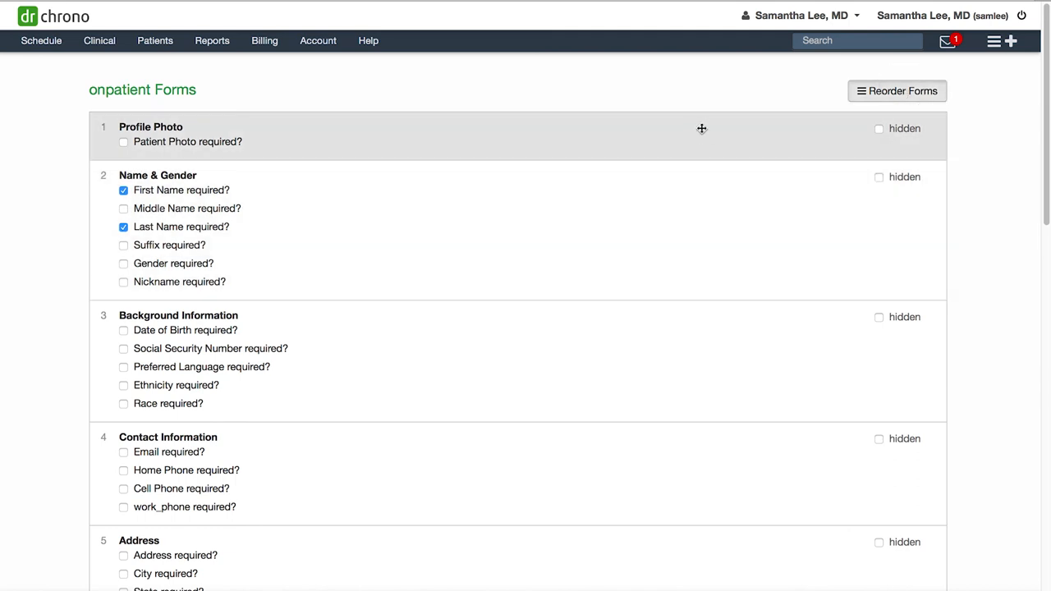
Drag Profile Photo below Name & Gender in the form order.
drag(702, 129, 709, 273)
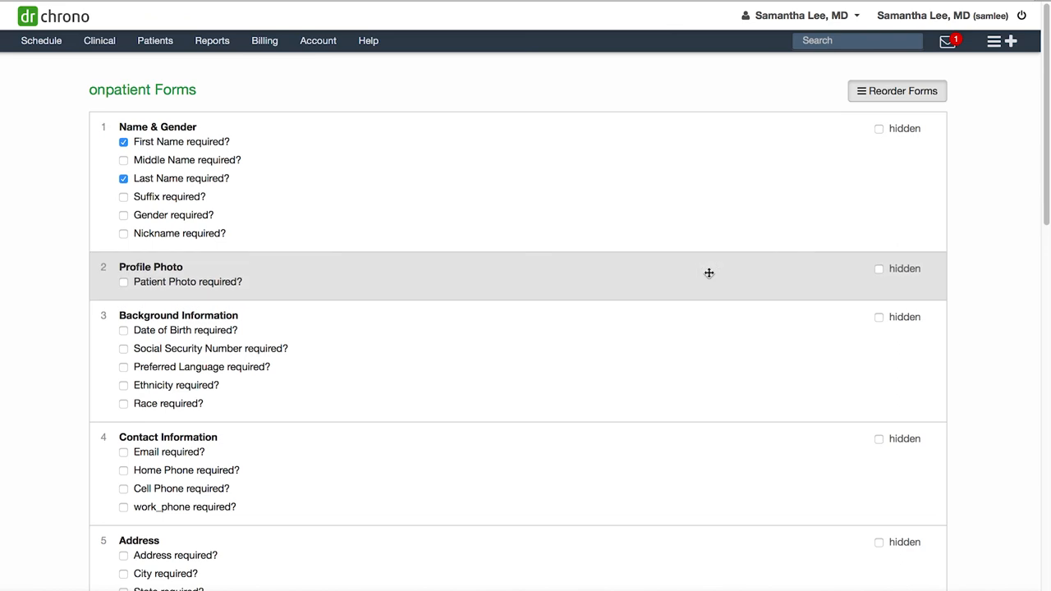